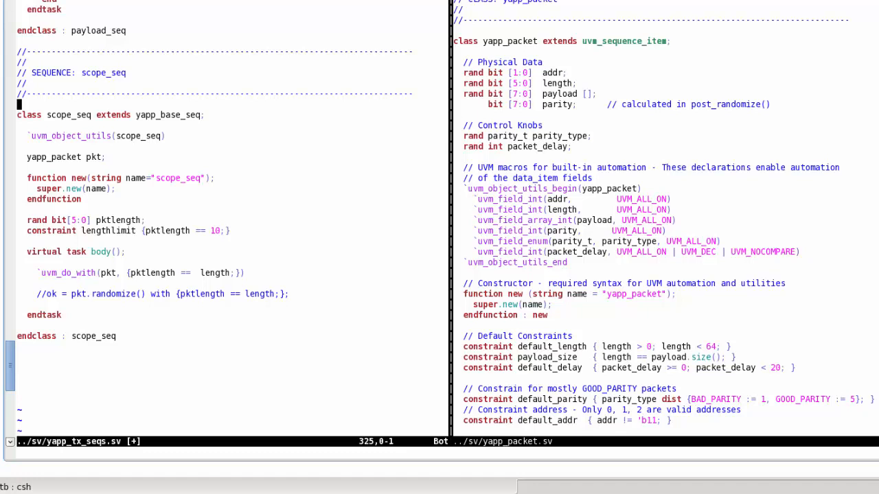
# - Select the yapp_packet class name and a neighbouring word in the xmsim packet printout
pyautogui.doubleClick(109, 273)
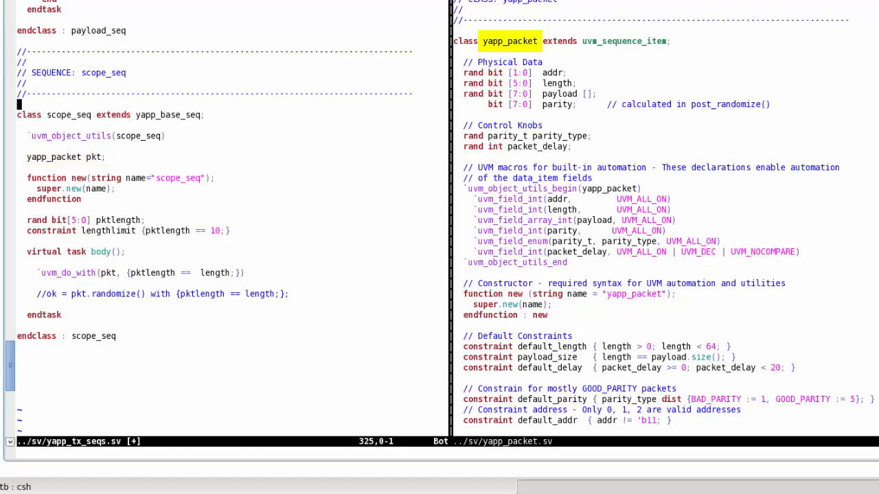
pyautogui.doubleClick(218, 272)
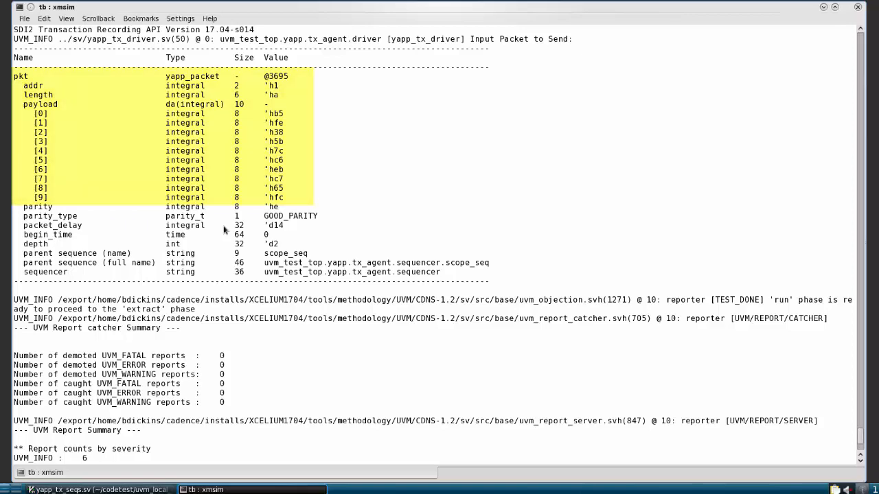
pyautogui.click(69, 491)
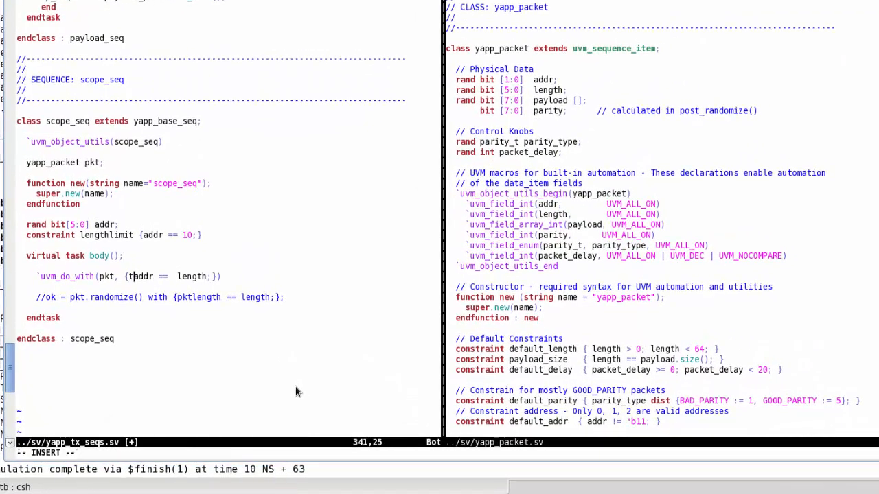
# - Prefix addr with this. inside the `uvm_do_with constraint braces
pyautogui.write('this.')
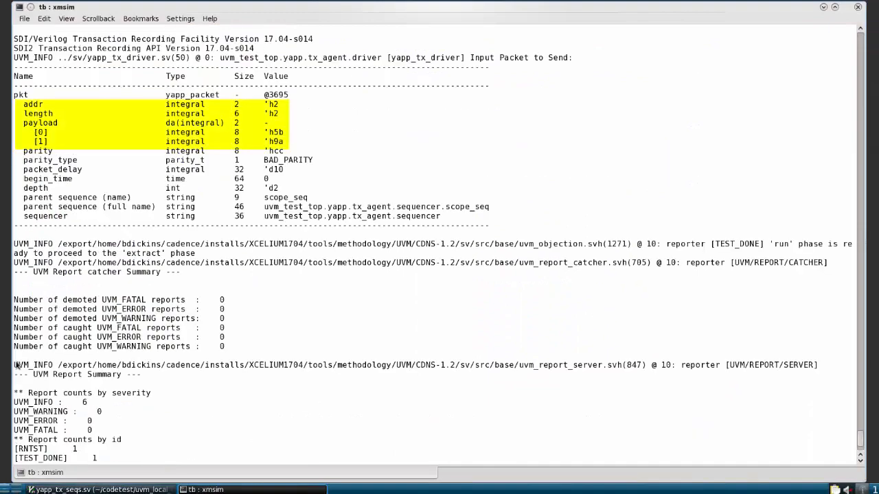
pyautogui.moveTo(77, 475)
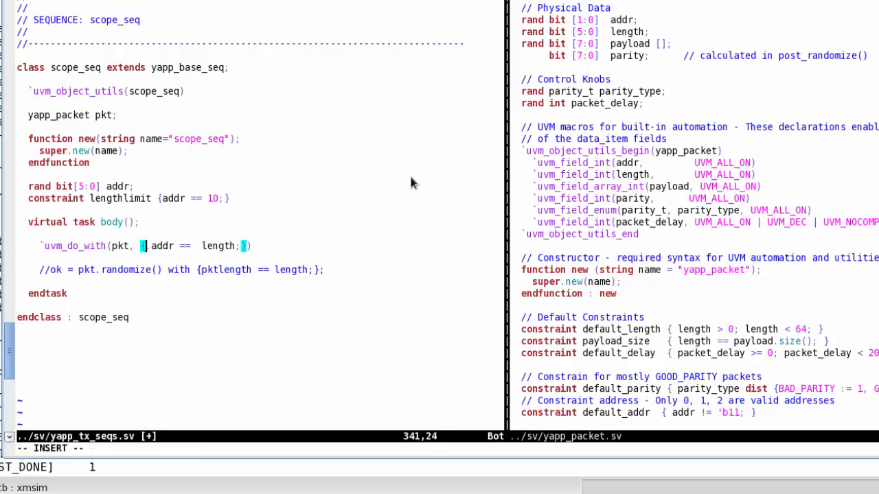
# - Enter local as the addr prefix so the constraint reads local::addr == length
pyautogui.write('local::')
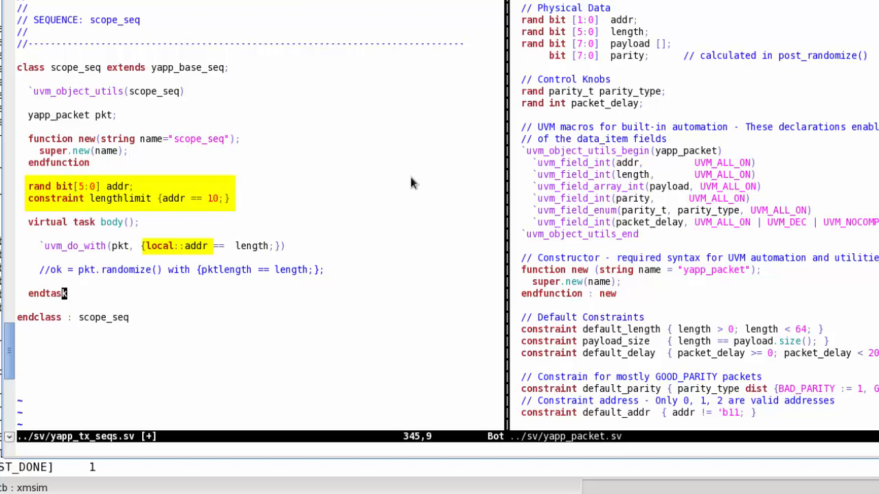
pyautogui.moveTo(407, 183)
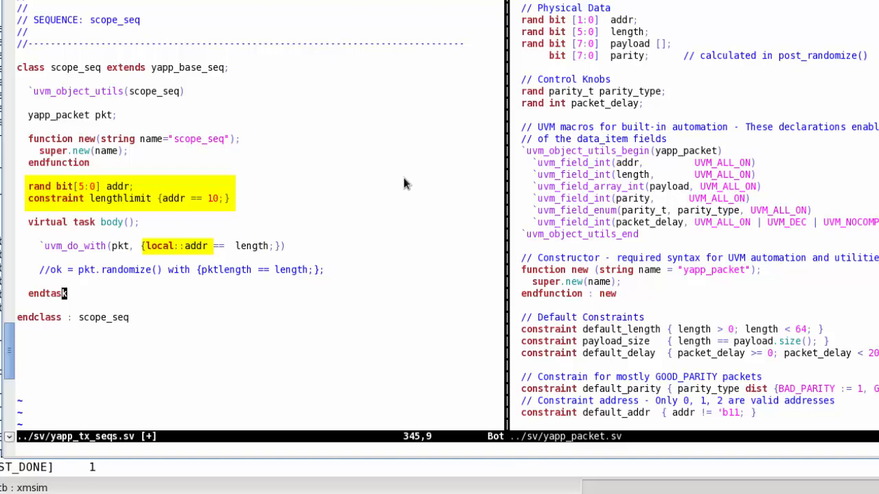
pyautogui.moveTo(305, 193)
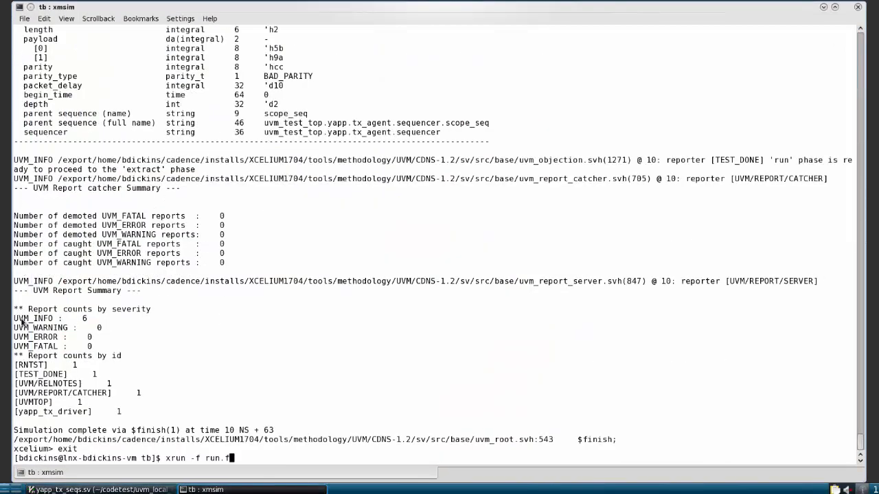
# - Launch the xrun -f run.f rerun at the shell prompt
pyautogui.press('Return')
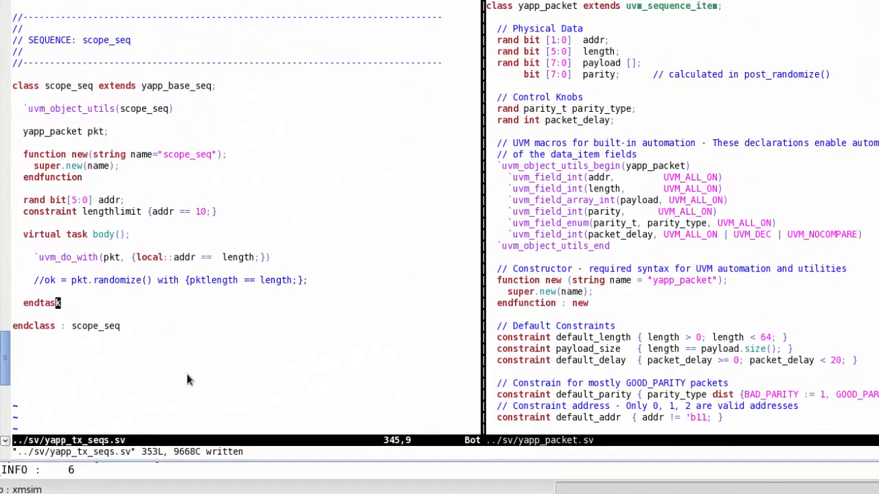
pyautogui.moveTo(185, 378)
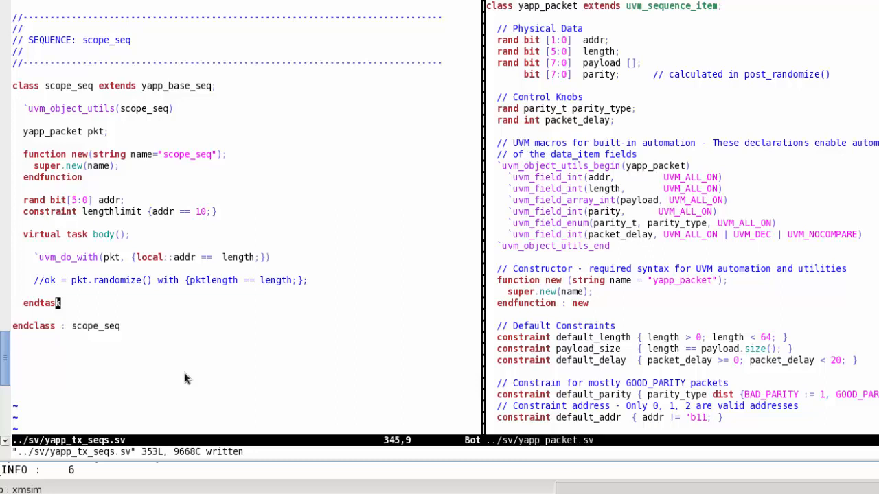
pyautogui.moveTo(183, 377)
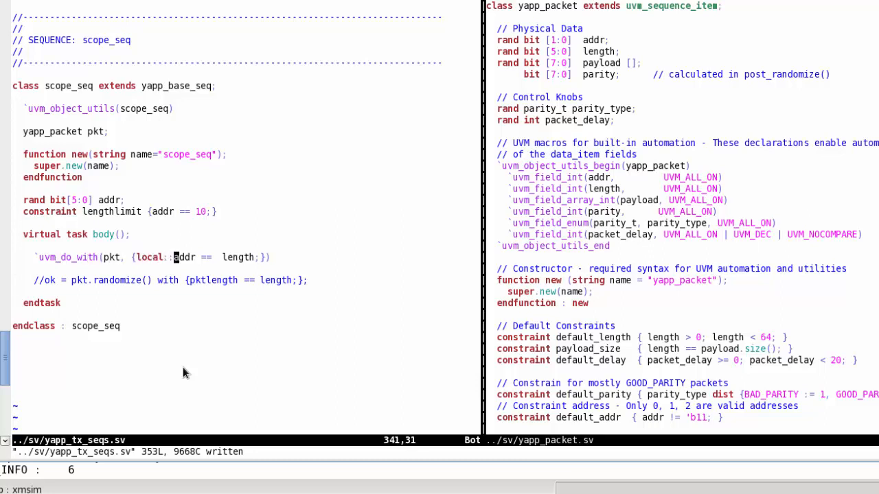
# - Type this. in Vim while preparing to write yapp_tx_seqs.sv
pyautogui.write('this.')
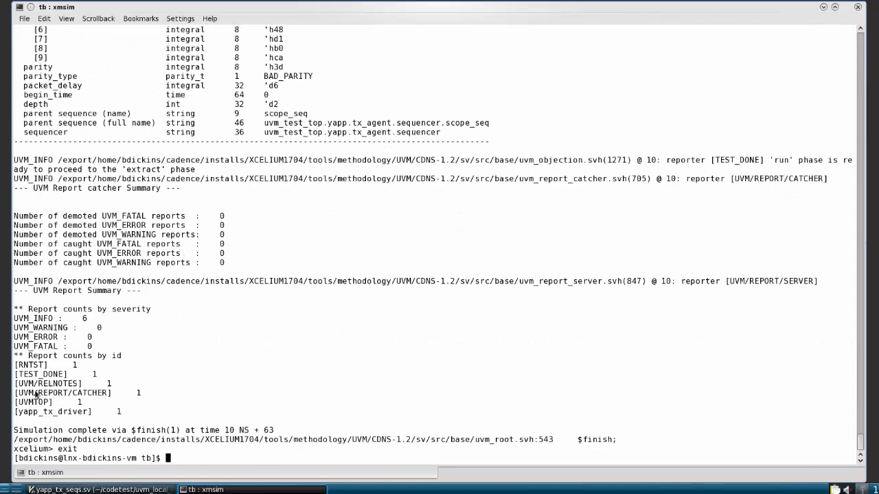
# - Scroll up to scope_seq's packet showing addr 1, length 10 and a ten-byte payload
pyautogui.scroll(3)
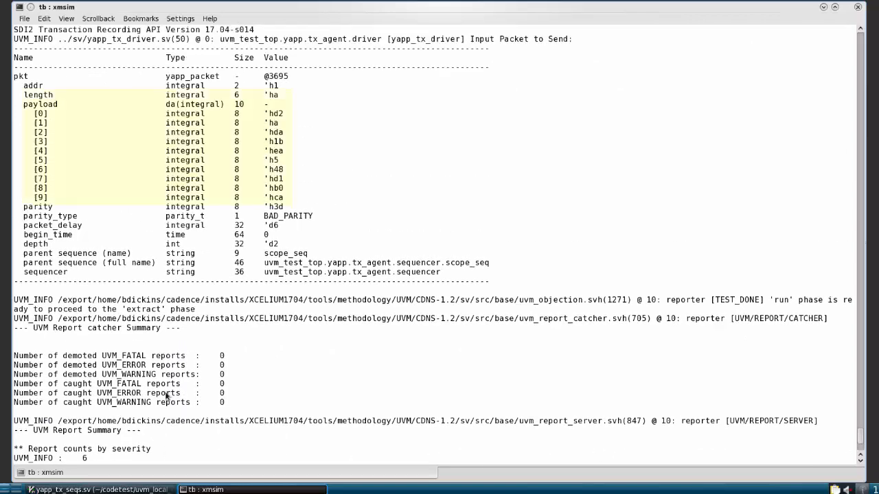